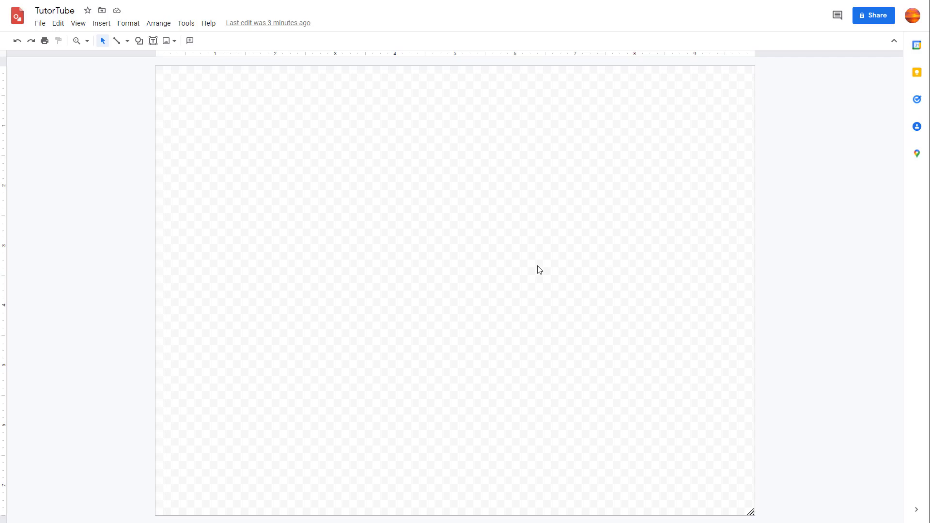
pyautogui.moveTo(274, 179)
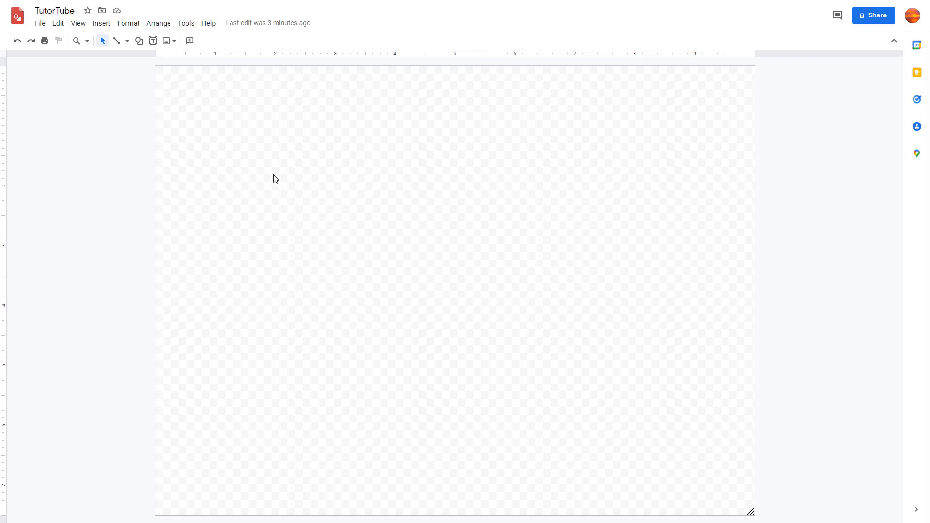
pyautogui.moveTo(42, 71)
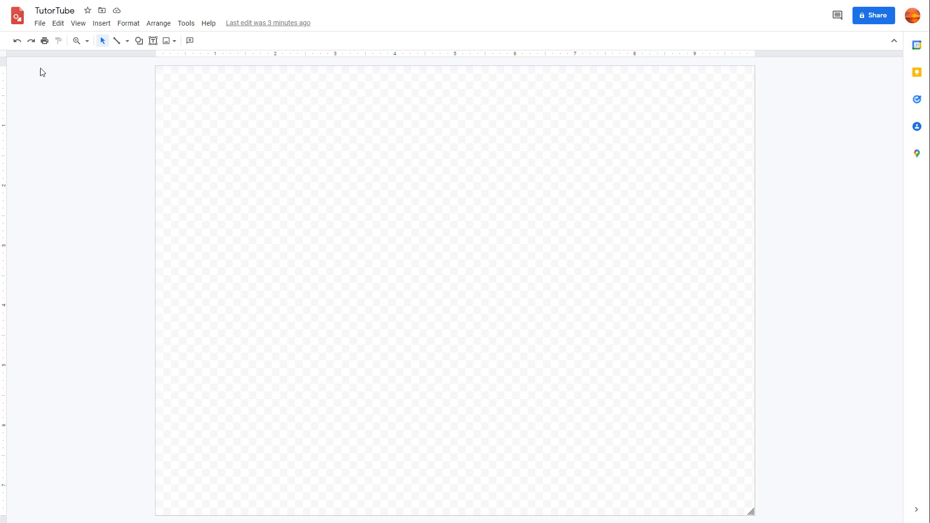
pyautogui.moveTo(45, 43)
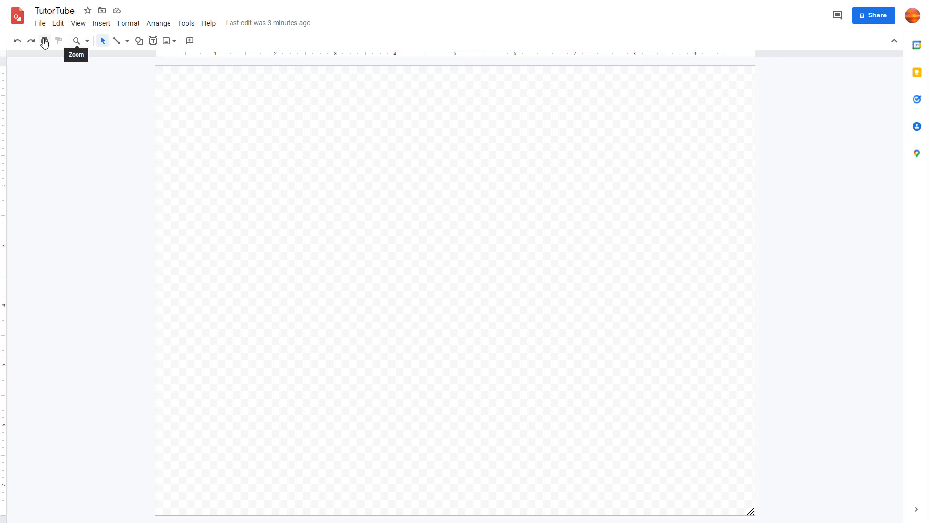
pyautogui.moveTo(58, 40)
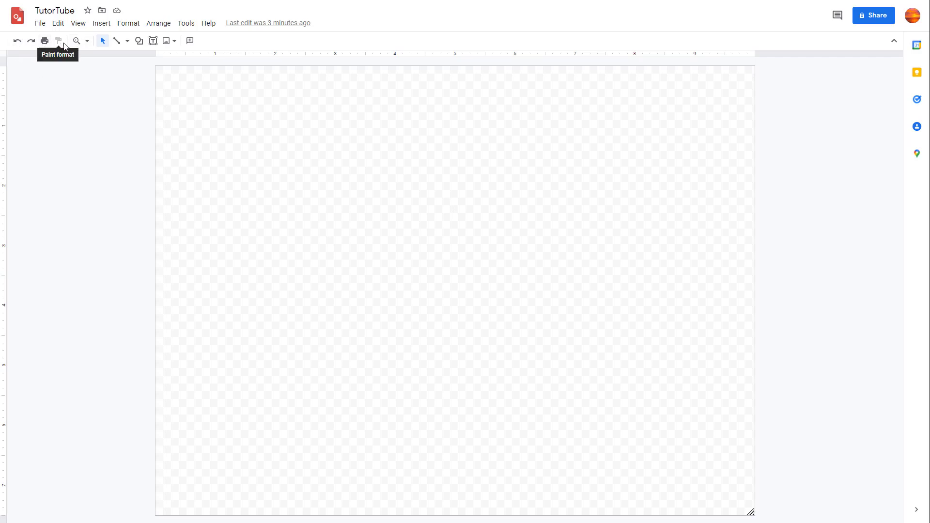
# Step: Draw a light-blue rounded rectangle right of the diagonal line, then nudge it down-right
pyautogui.click(127, 40)
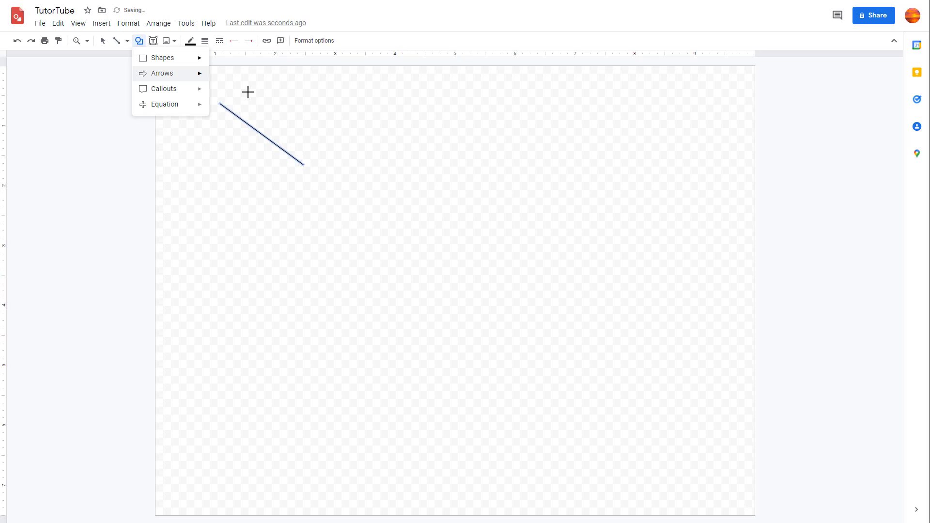
pyautogui.moveTo(368, 132); pyautogui.dragTo(484, 192)
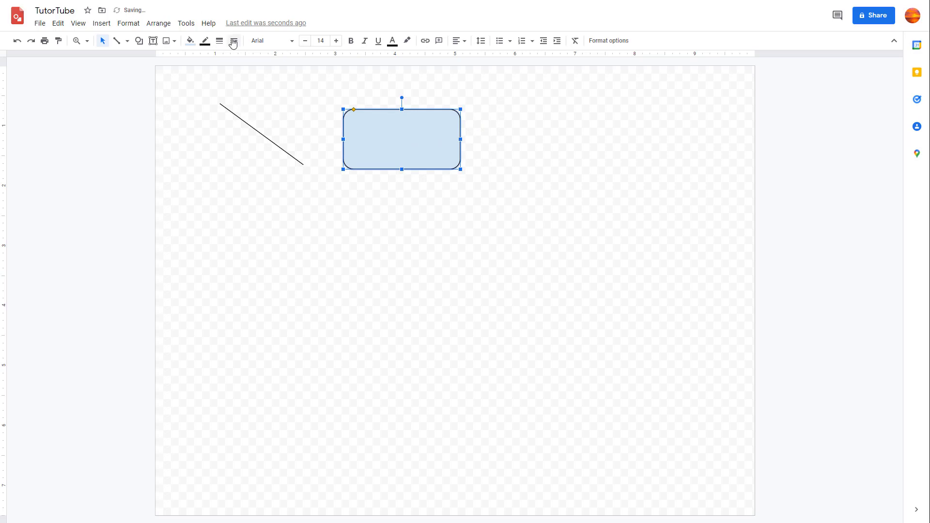
pyautogui.click(264, 134)
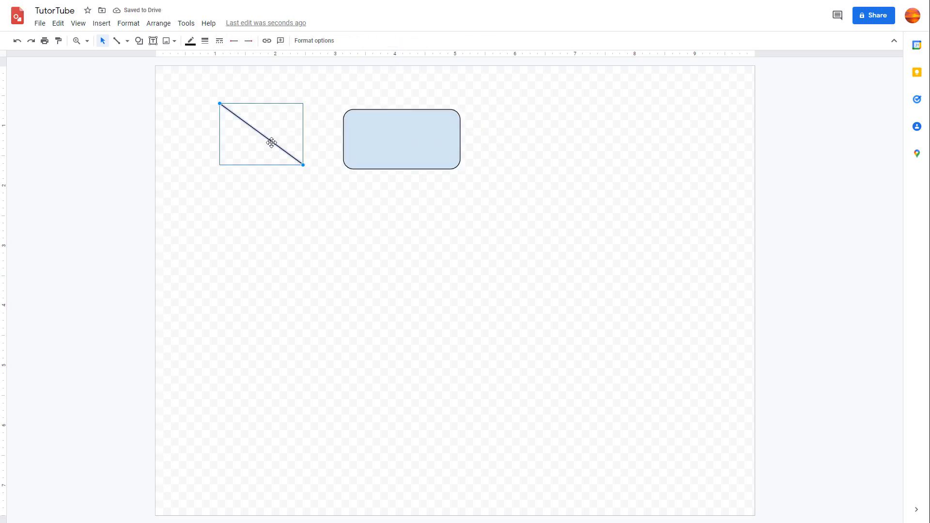
pyautogui.click(402, 139)
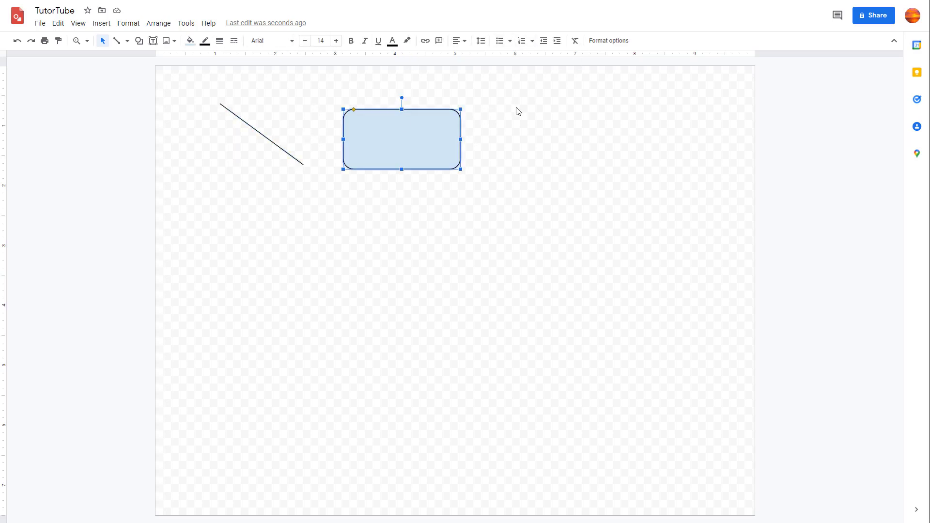
pyautogui.moveTo(401, 137); pyautogui.dragTo(452, 158)
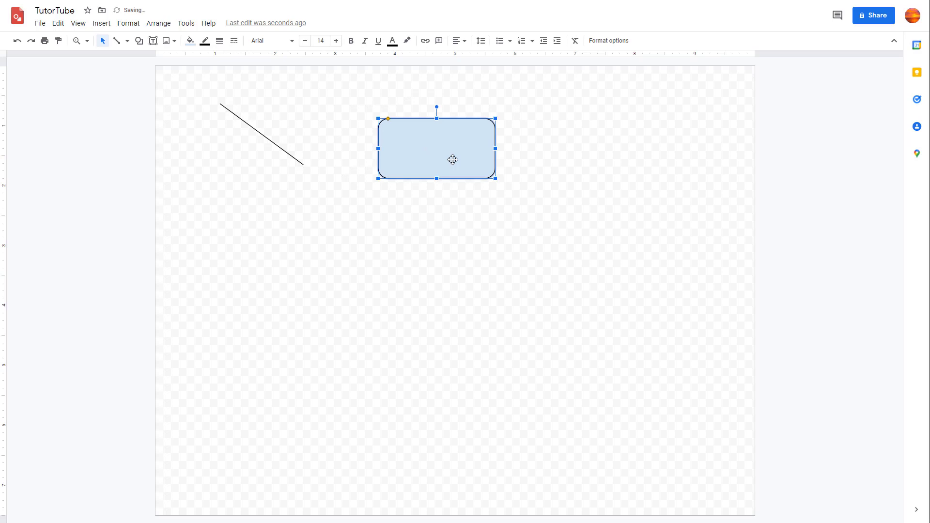
pyautogui.moveTo(367, 174)
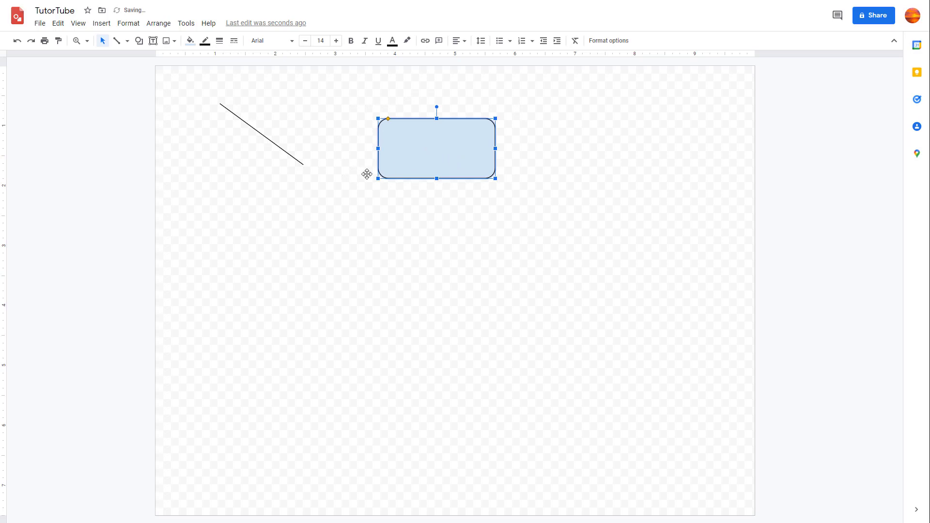
# Step: Browse the File, Tools, Help and Arrange menus, ending with Help's menu search open
pyautogui.click(39, 23)
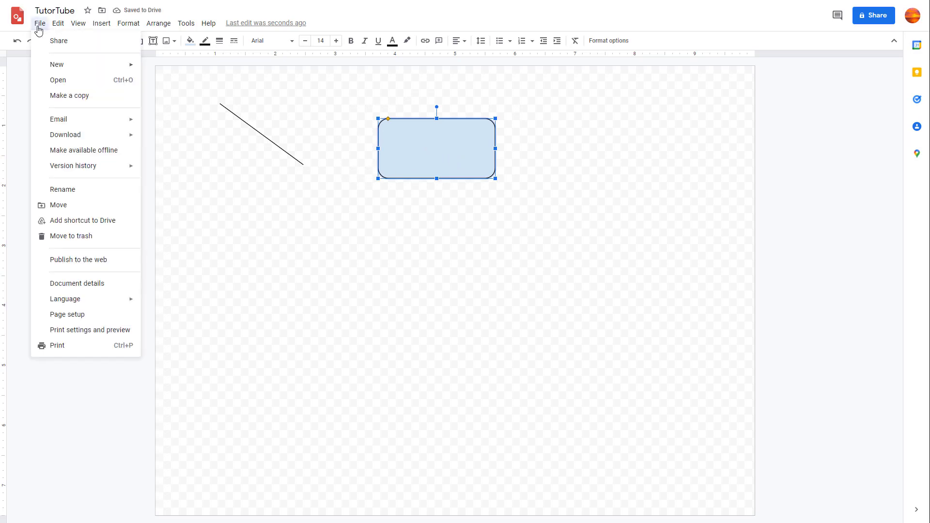
pyautogui.click(186, 23)
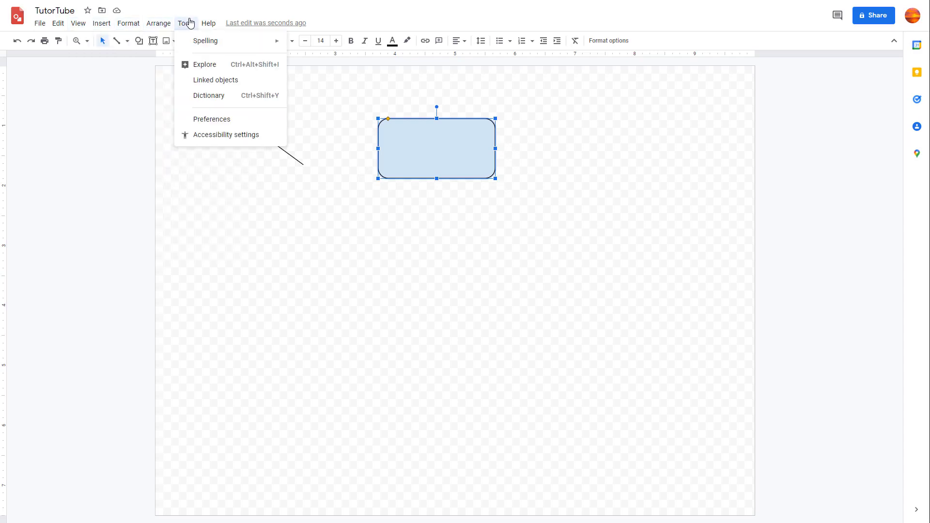
pyautogui.click(208, 23)
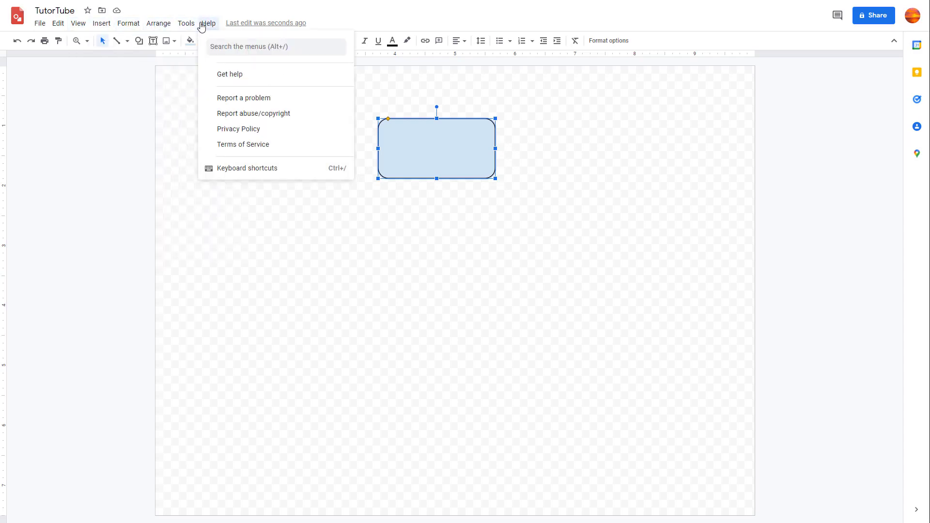
pyautogui.click(159, 23)
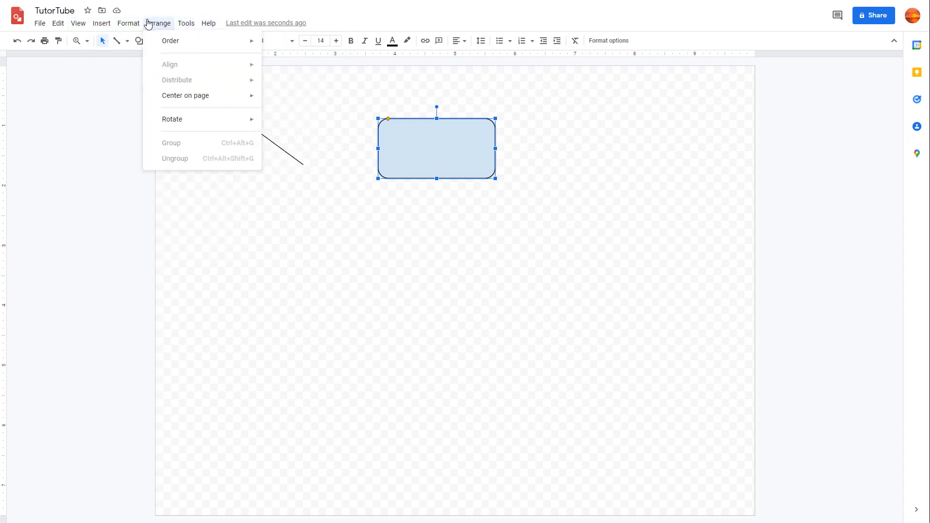
pyautogui.click(208, 23)
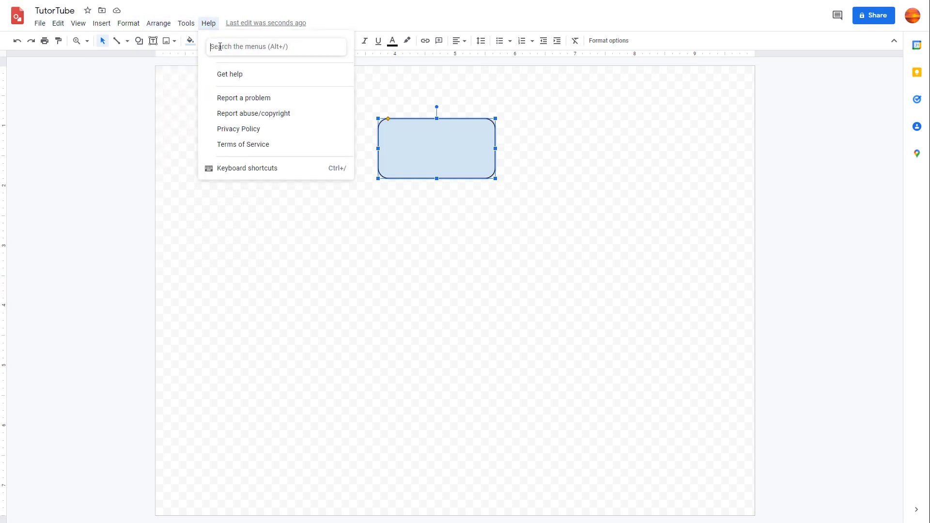
# Step: Search the menus for 'prt' to list print-related commands
pyautogui.write('prt')
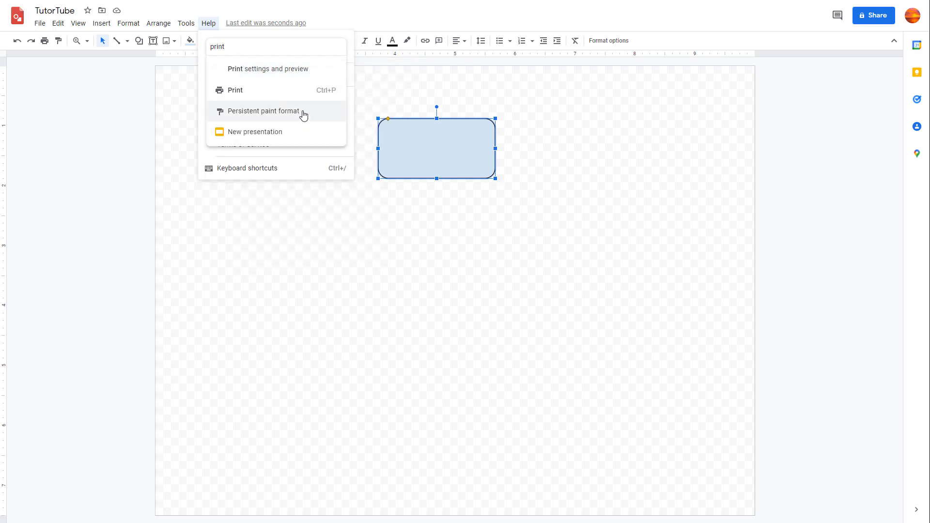
pyautogui.moveTo(298, 90)
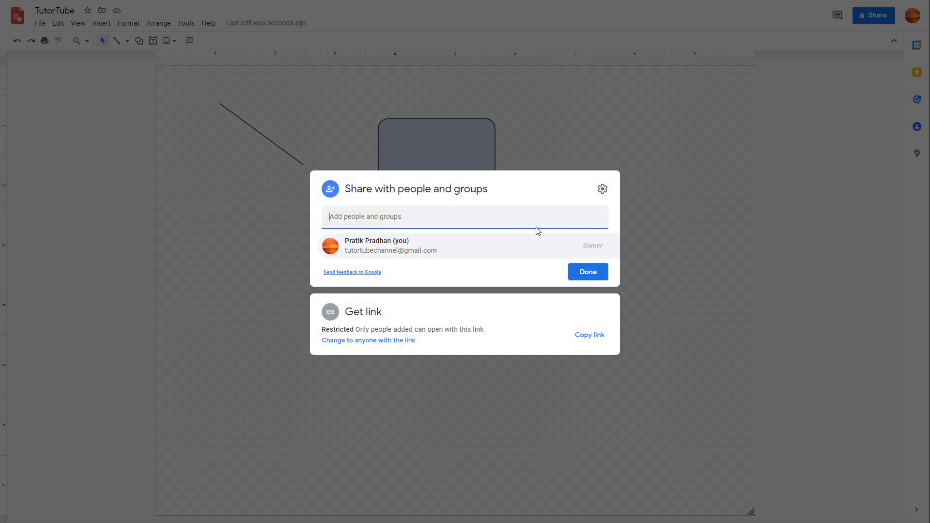
# Step: Close the Share dialog, then open and dismiss the comments and notifications panel
pyautogui.click(587, 271)
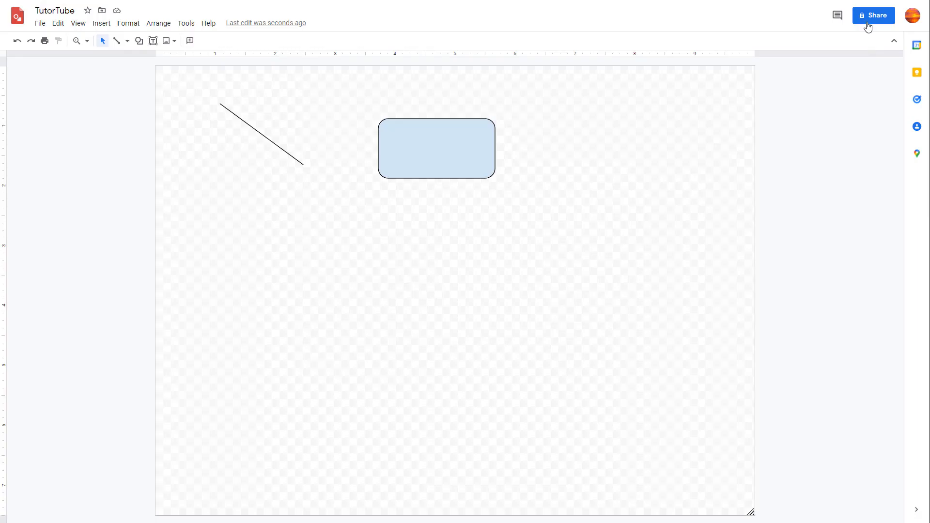
pyautogui.click(837, 15)
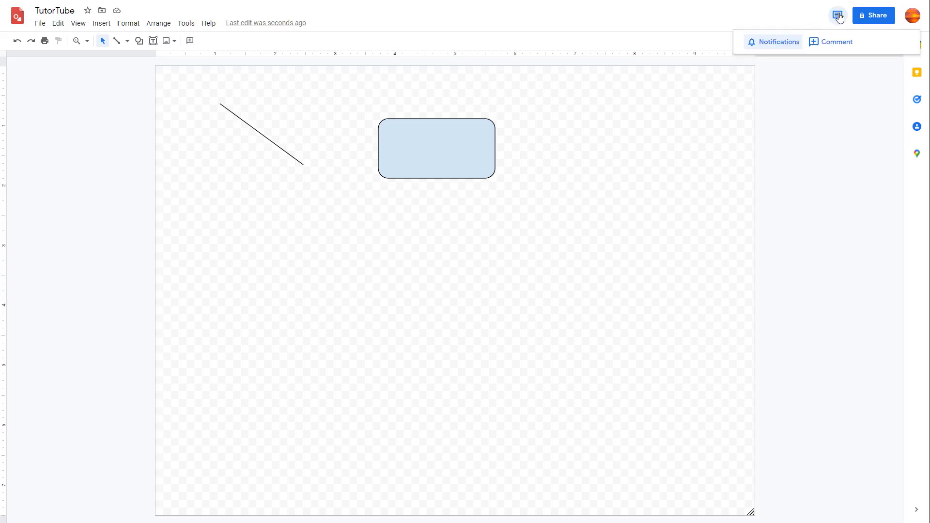
pyautogui.click(633, 171)
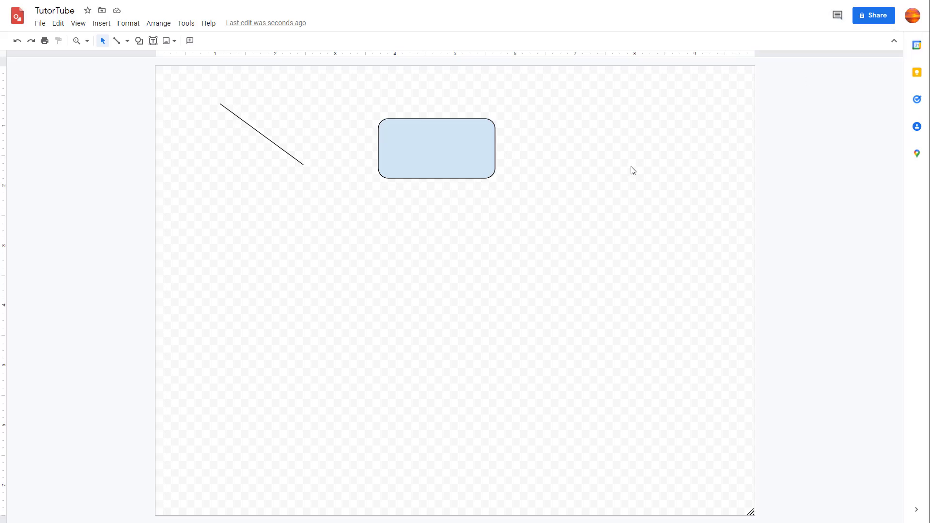
pyautogui.moveTo(313, 117)
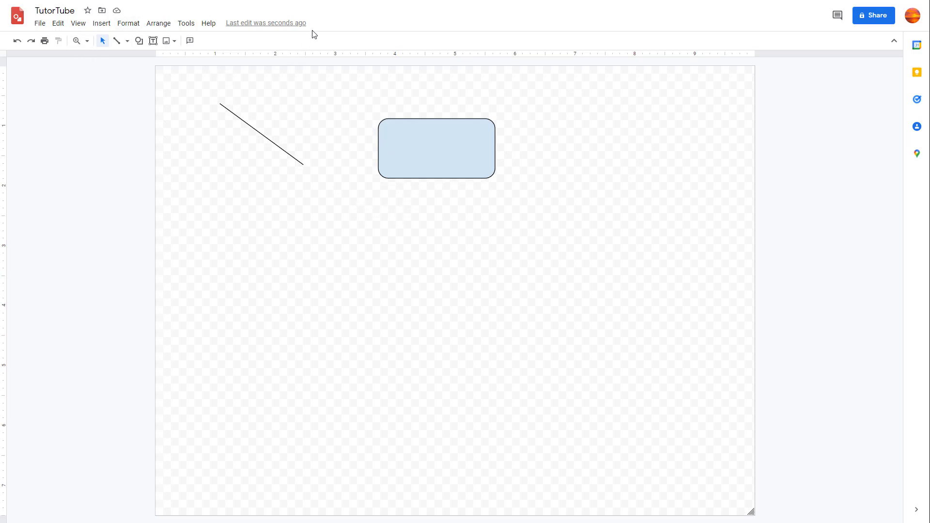
pyautogui.moveTo(591, 251)
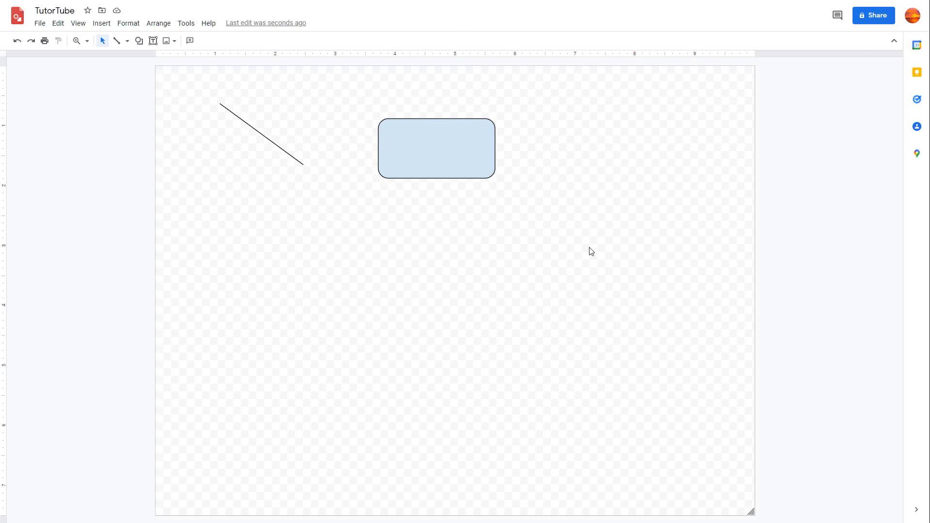
pyautogui.moveTo(598, 278)
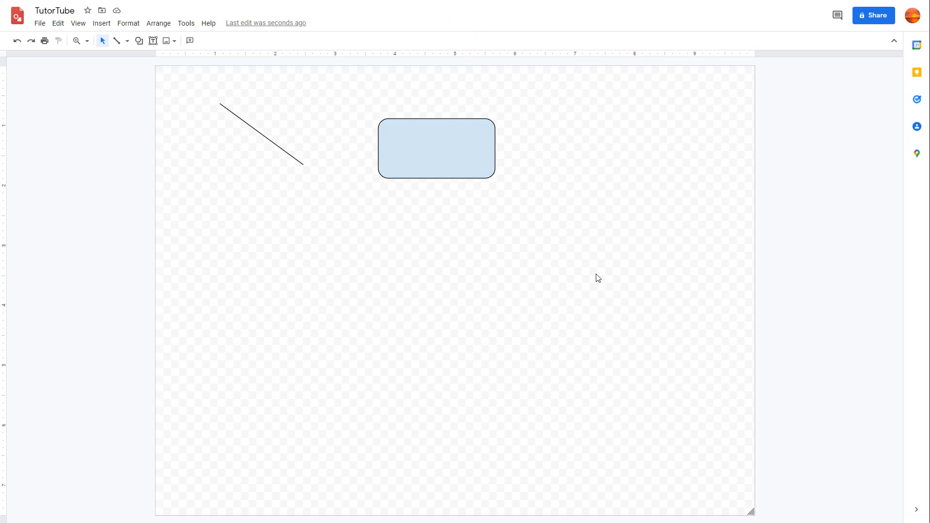
pyautogui.moveTo(67, 47)
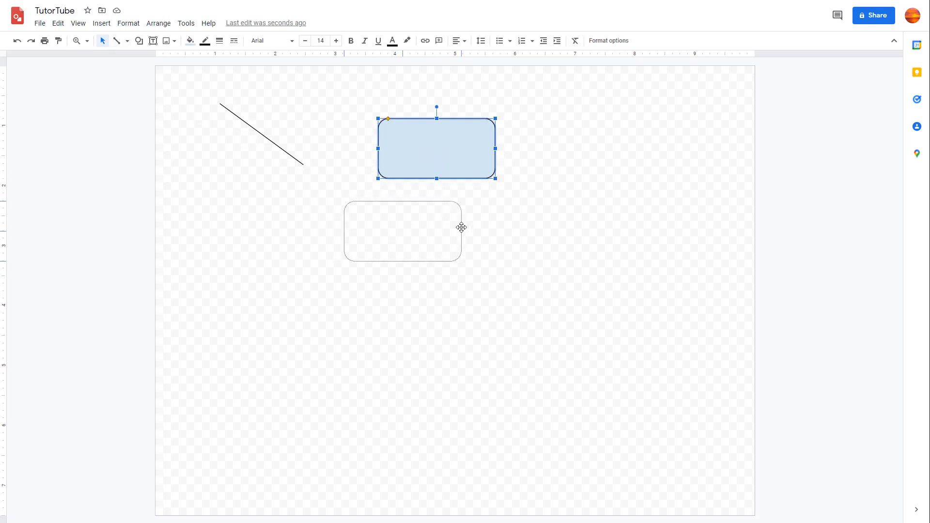
# Step: Drag the rounded rectangle down to rest below the line's end
pyautogui.moveTo(437, 147); pyautogui.dragTo(407, 218)
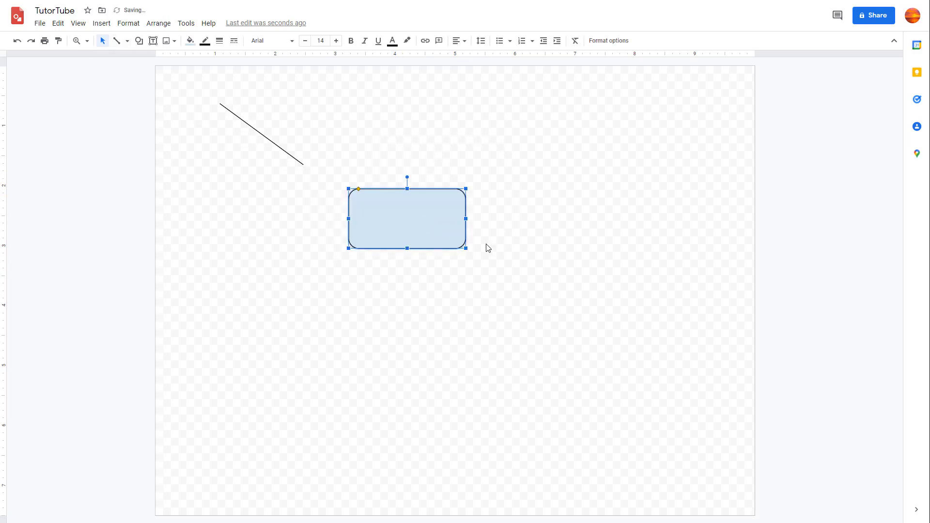